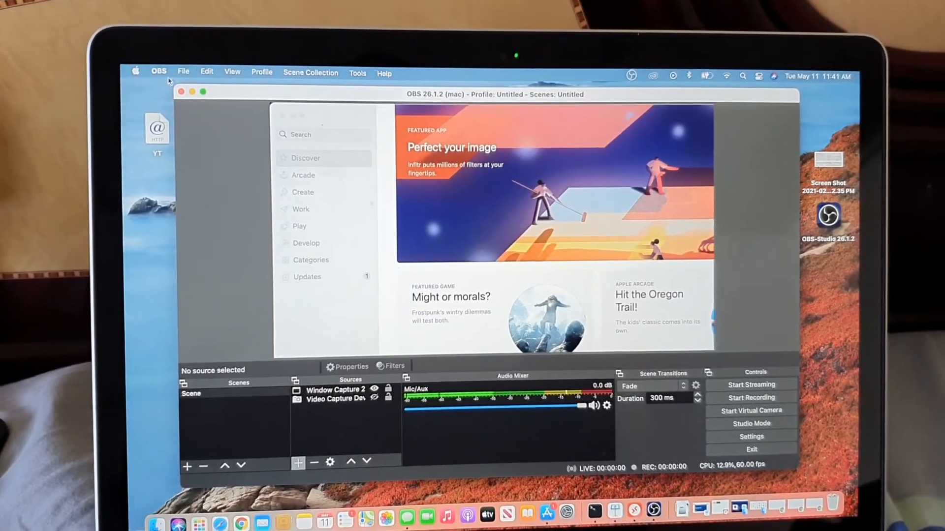
# Open OBS Settings and switch the Output Mode from Simple to Advanced
pyautogui.click(136, 71)
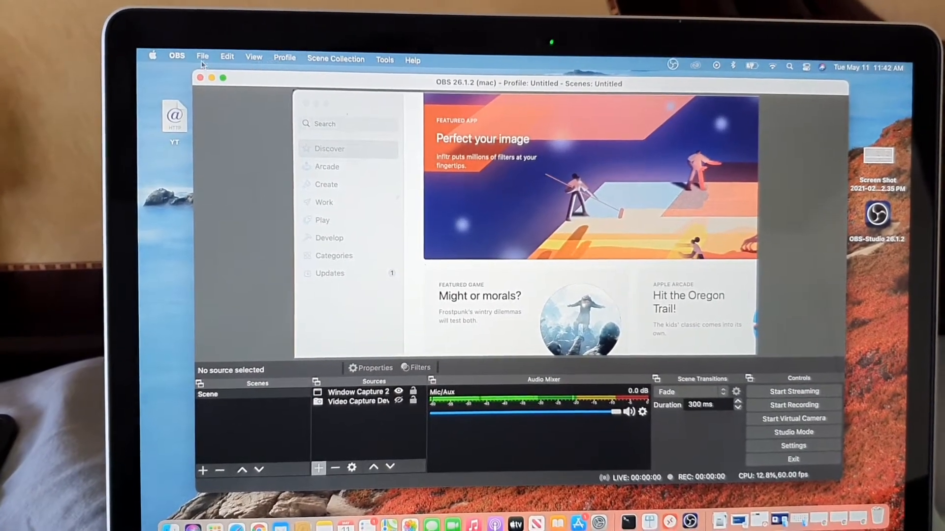
pyautogui.click(177, 56)
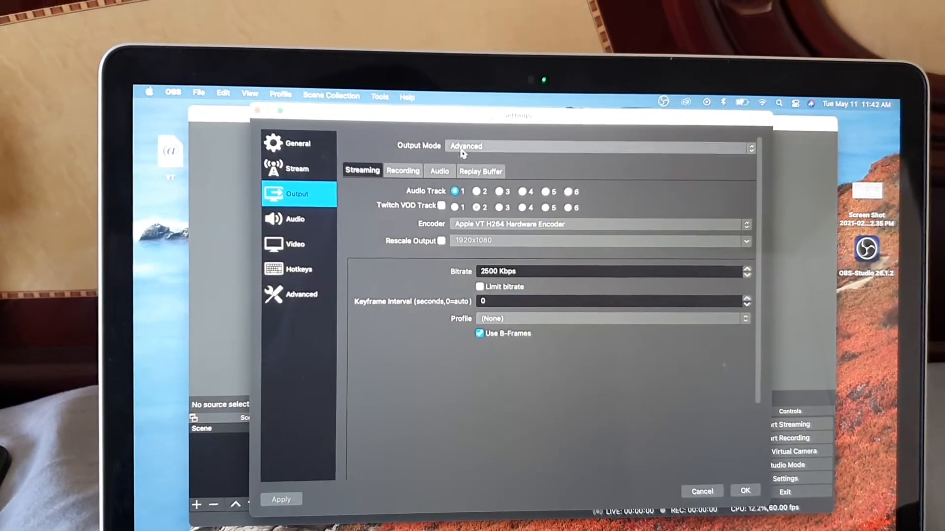
pyautogui.click(599, 145)
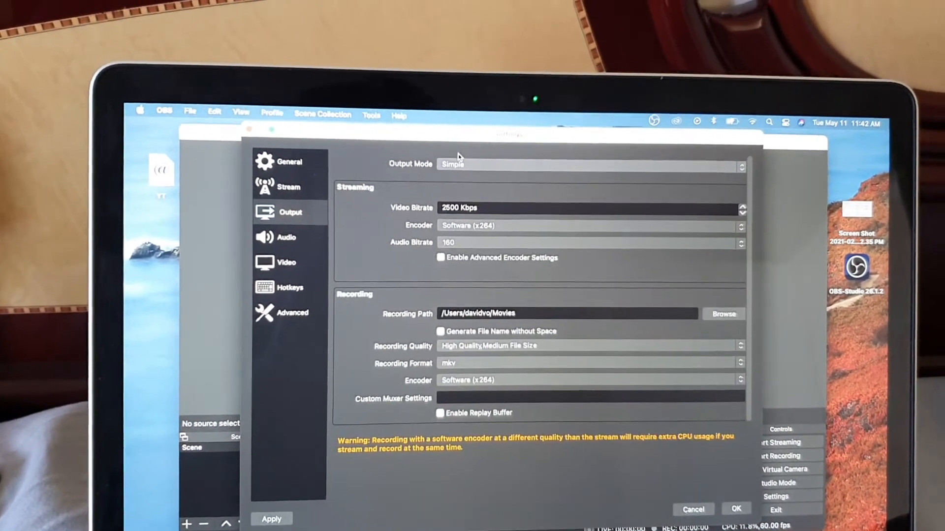
pyautogui.click(587, 164)
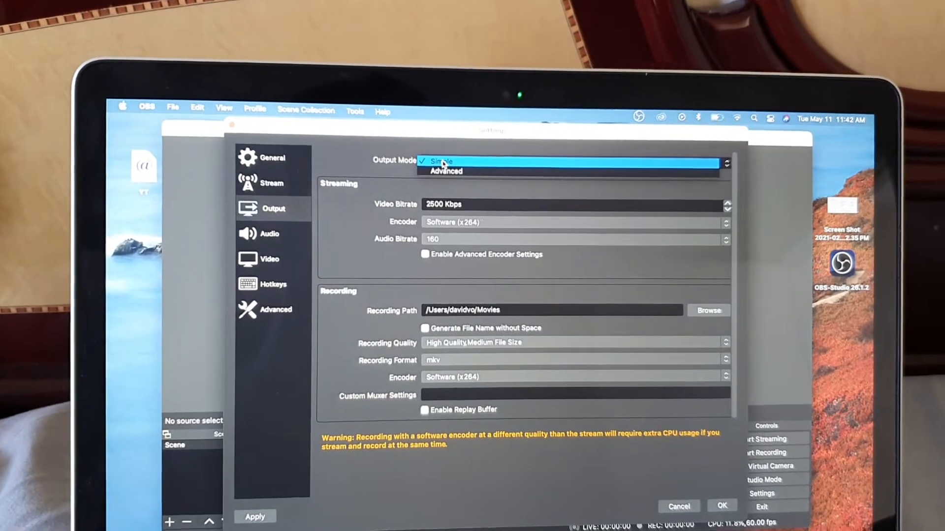
pyautogui.click(445, 171)
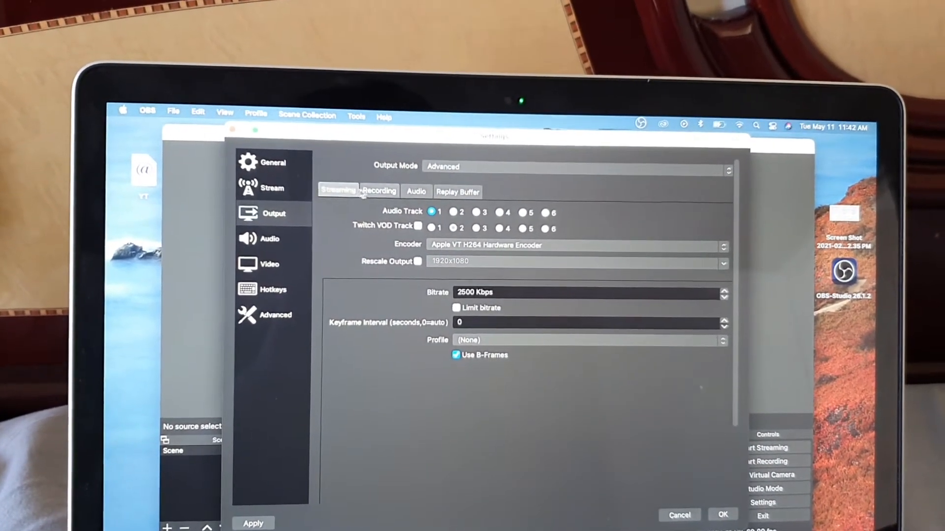
# Set the Recording encoder to Apple VT H264 Hardware Encoder and save the settings
pyautogui.click(378, 191)
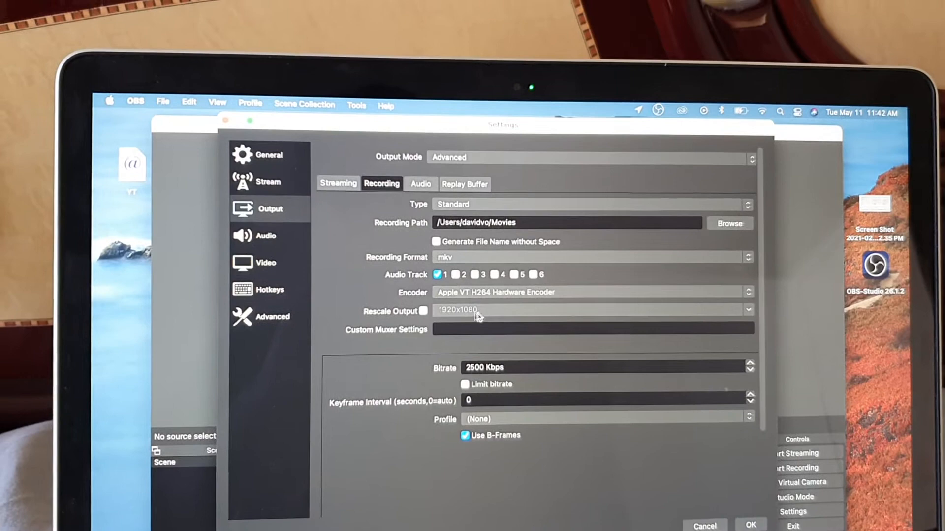
pyautogui.click(594, 292)
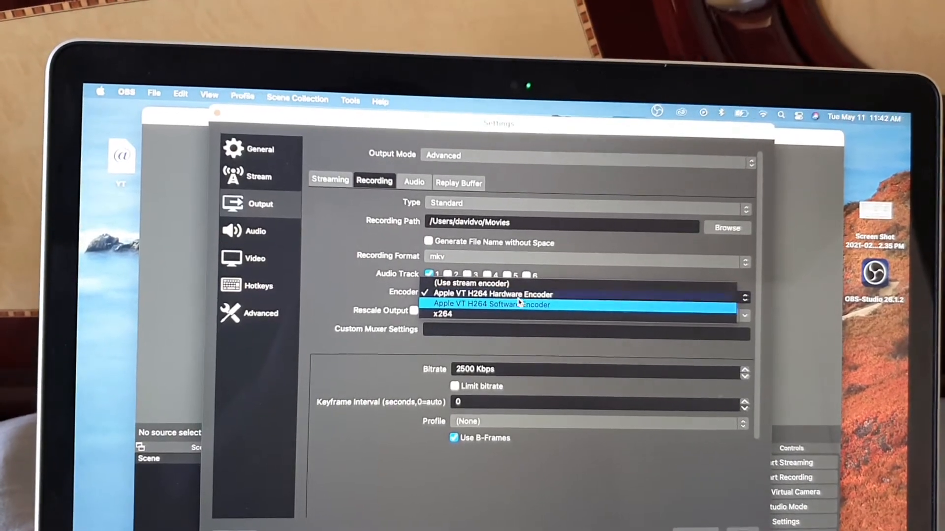
pyautogui.moveTo(488, 293)
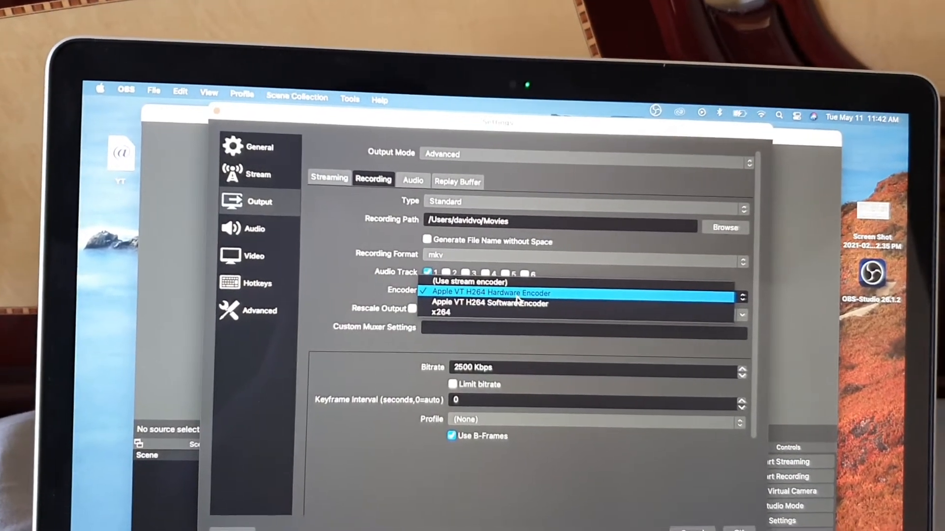
pyautogui.click(488, 292)
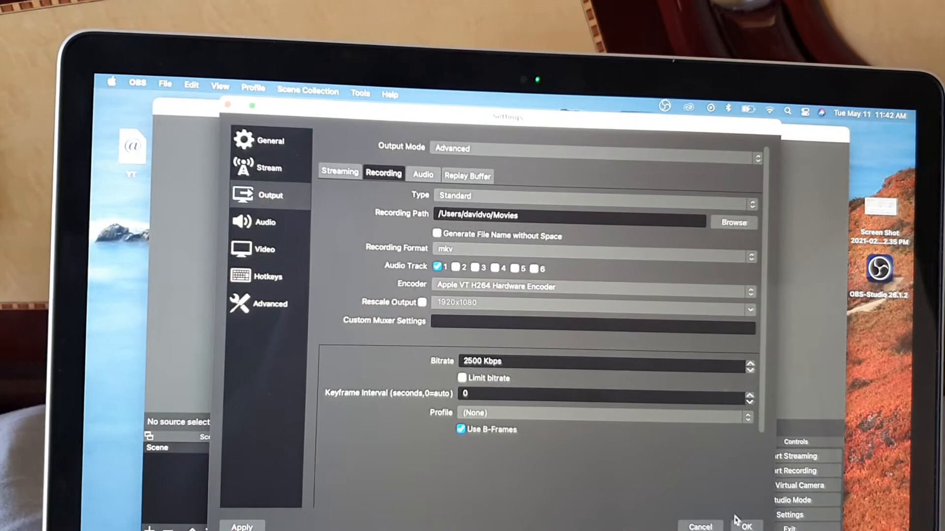
pyautogui.click(747, 526)
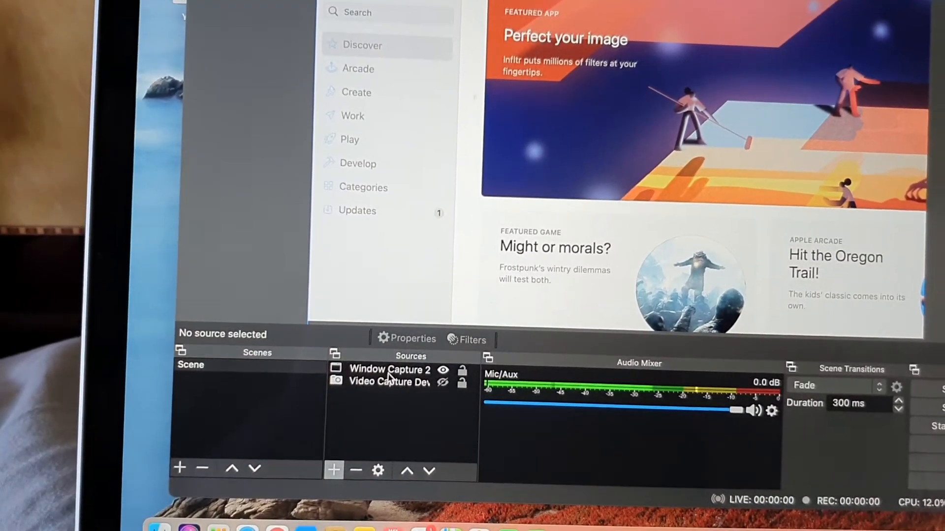
# Delete the Window Capture 2 source and confirm its removal
pyautogui.click(390, 370)
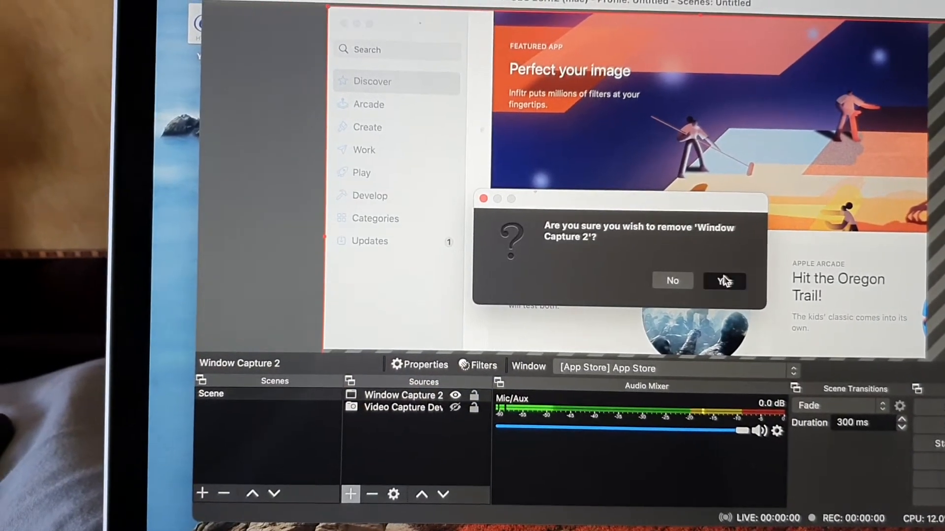
pyautogui.click(724, 280)
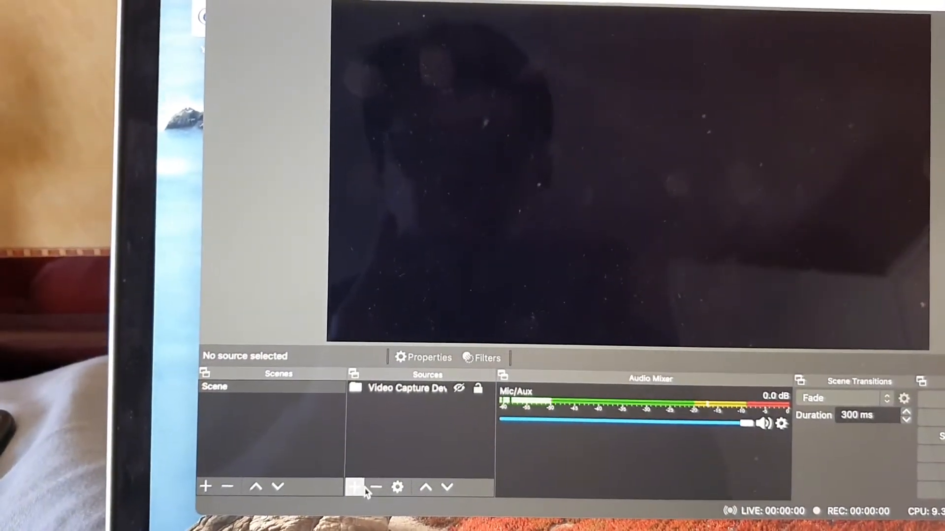
# Add a Display Capture source of display 0 with default name and properties
pyautogui.click(357, 486)
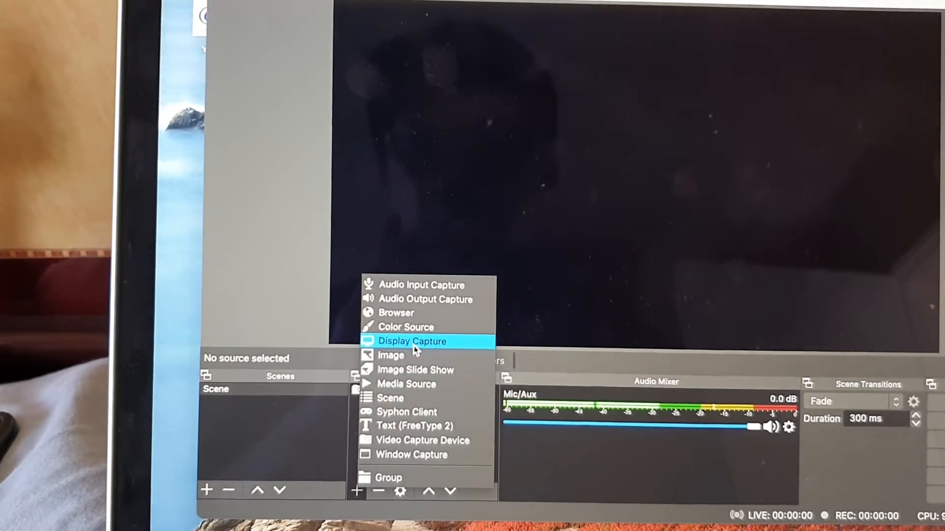
pyautogui.click(413, 341)
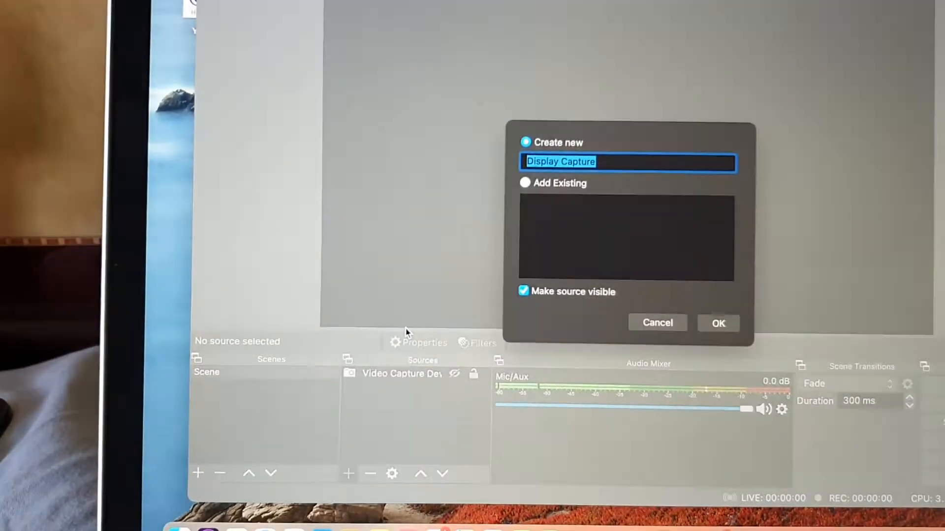
pyautogui.click(718, 323)
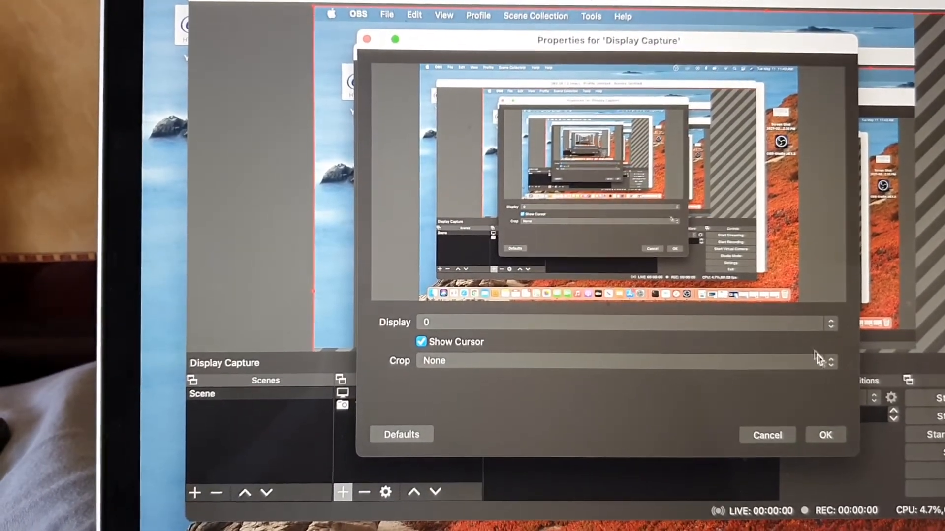
pyautogui.click(825, 435)
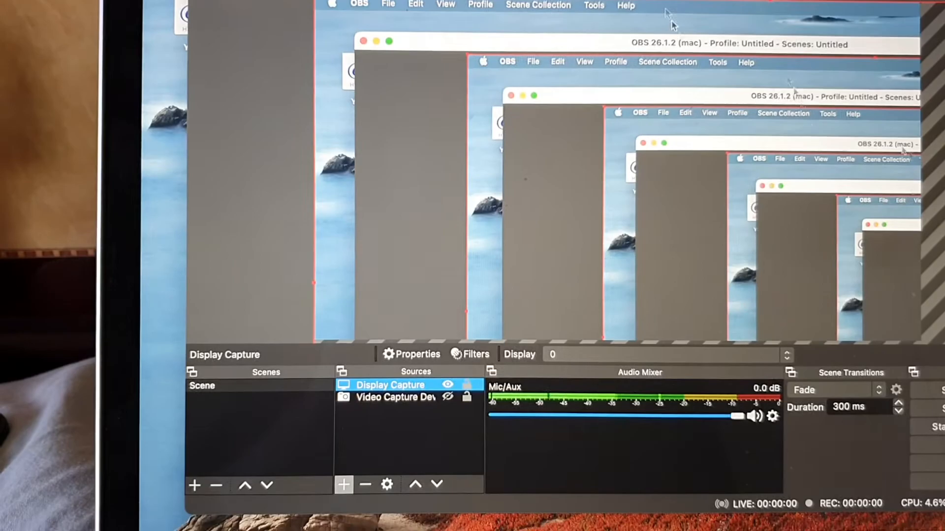